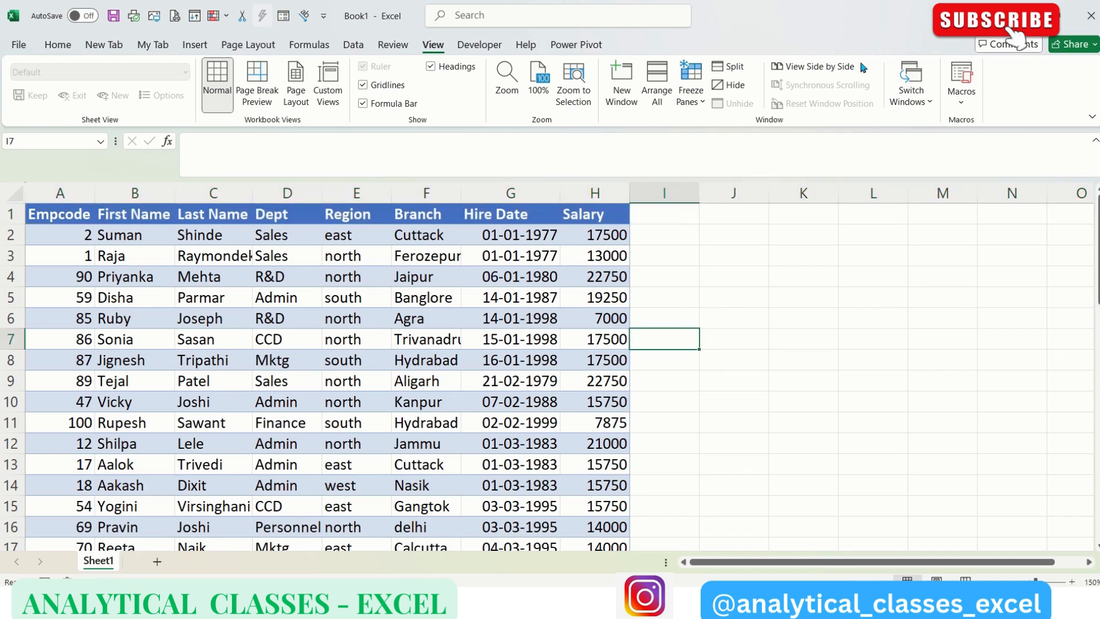
- Freeze the employee table's top row and scroll down and up to confirm it stays pinned
left_click(803, 360)
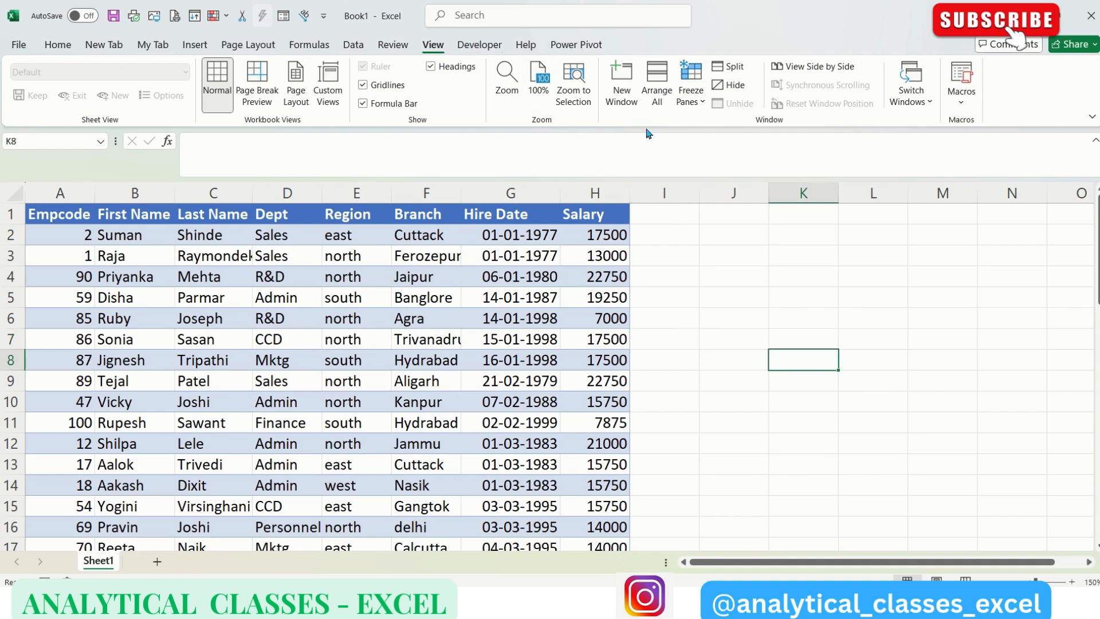
left_click(690, 82)
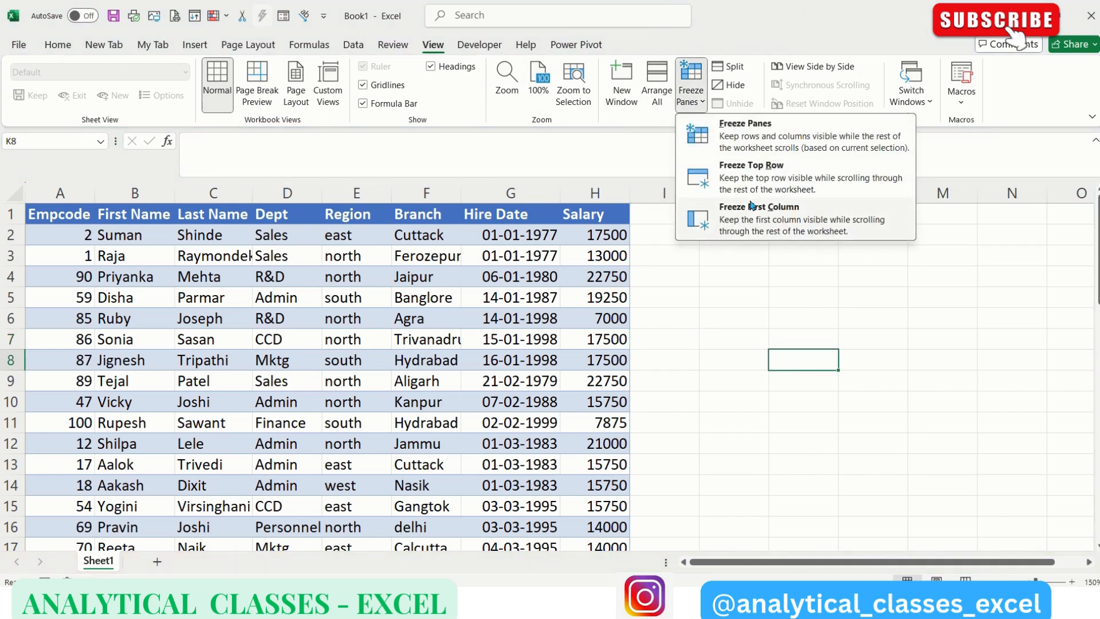
mouse_move(772, 240)
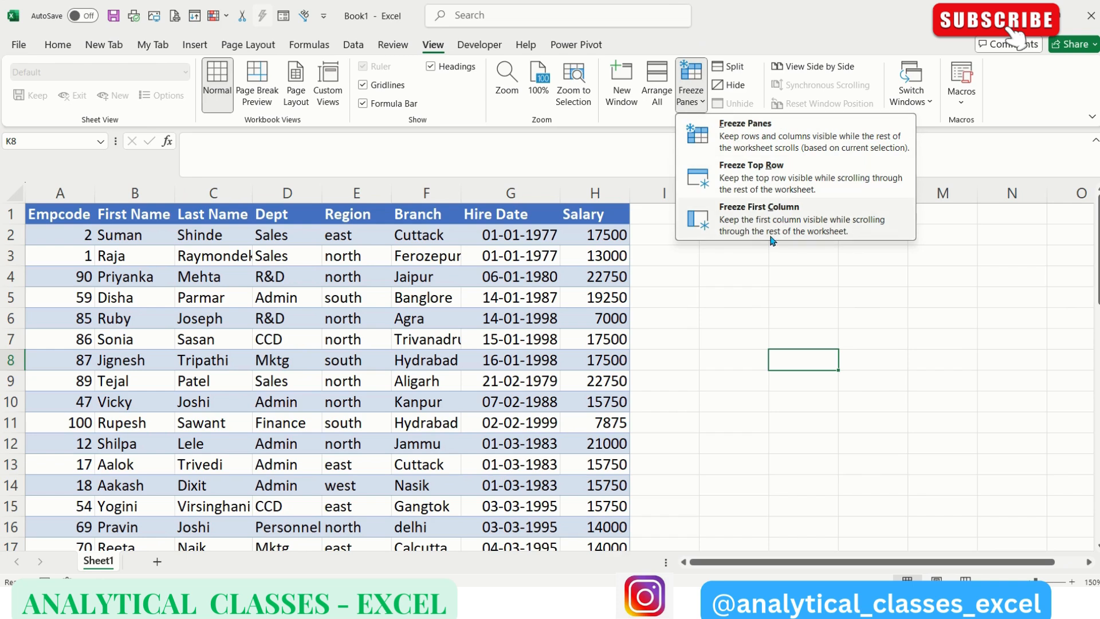
mouse_move(768, 216)
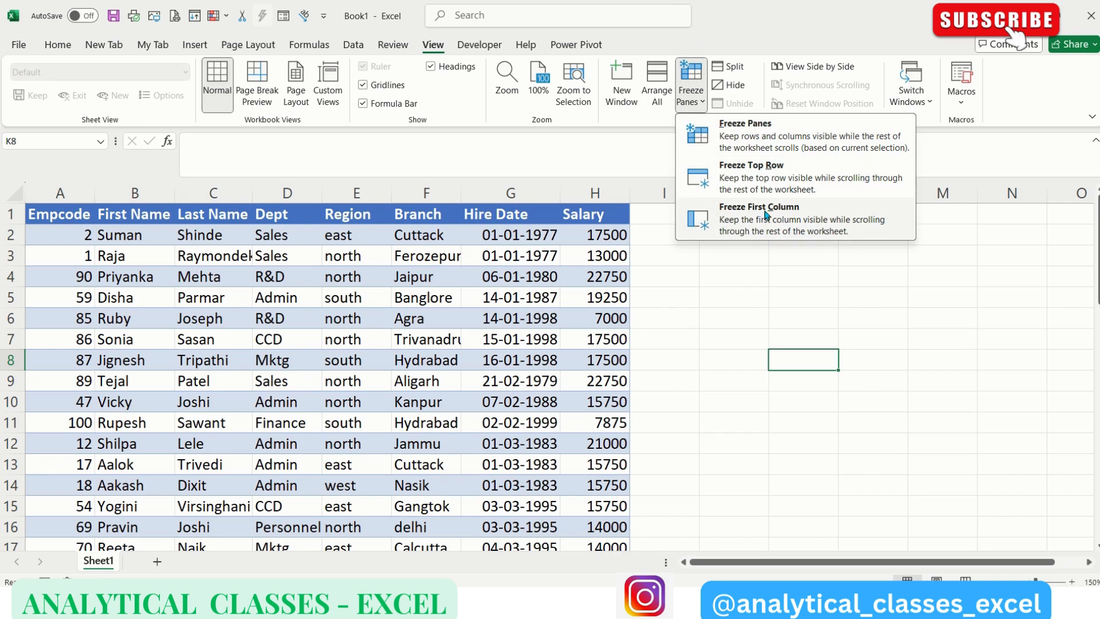
mouse_move(581, 336)
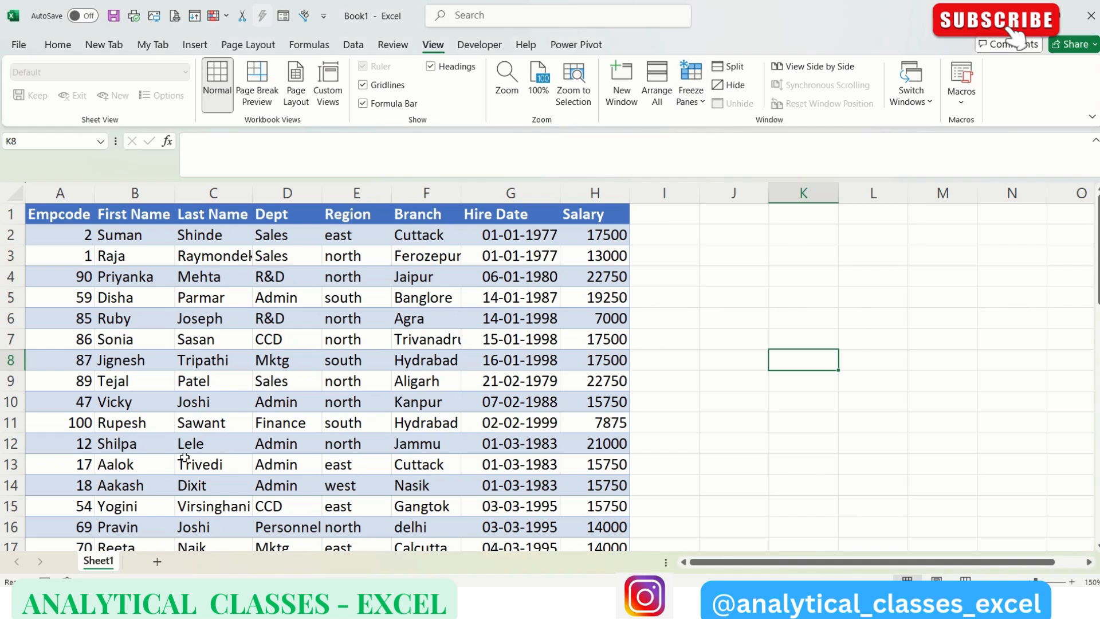
mouse_move(199, 451)
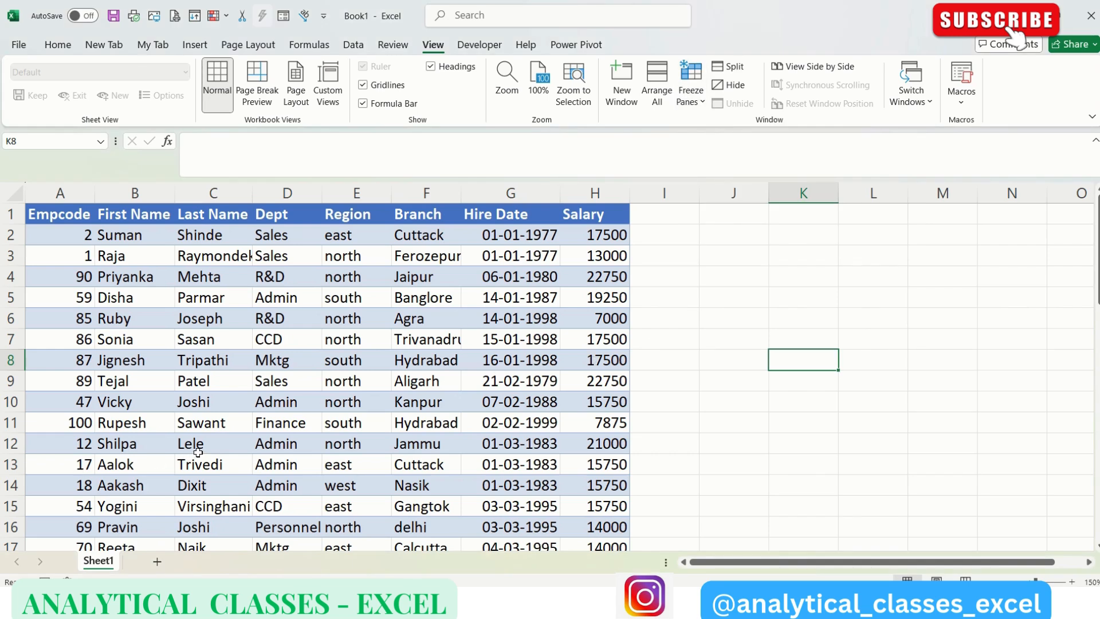
scroll("down", 3)
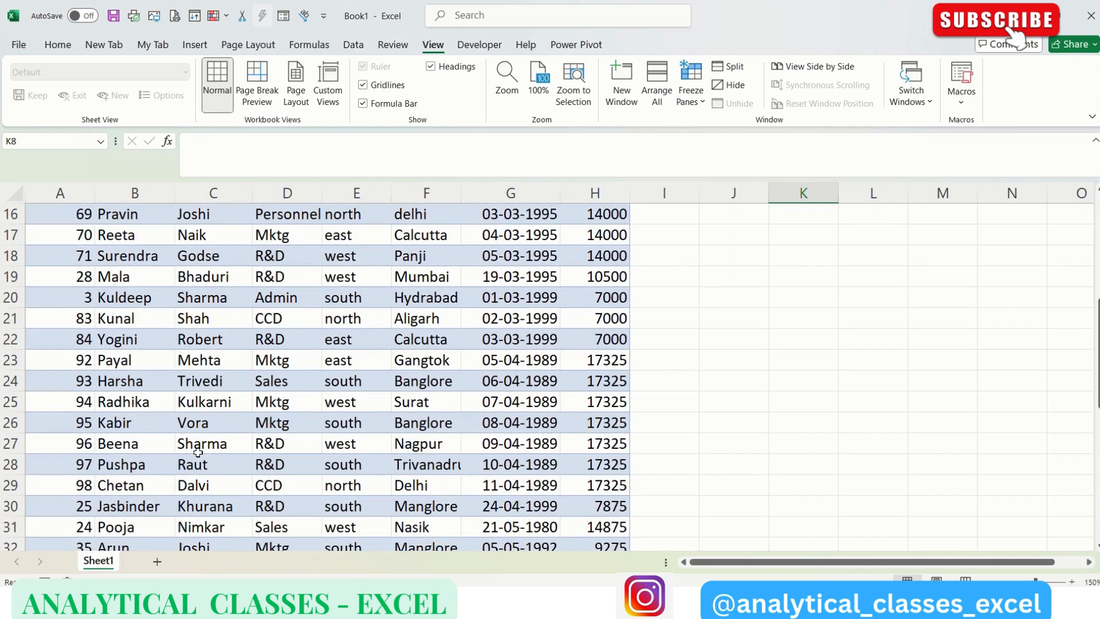
mouse_move(326, 380)
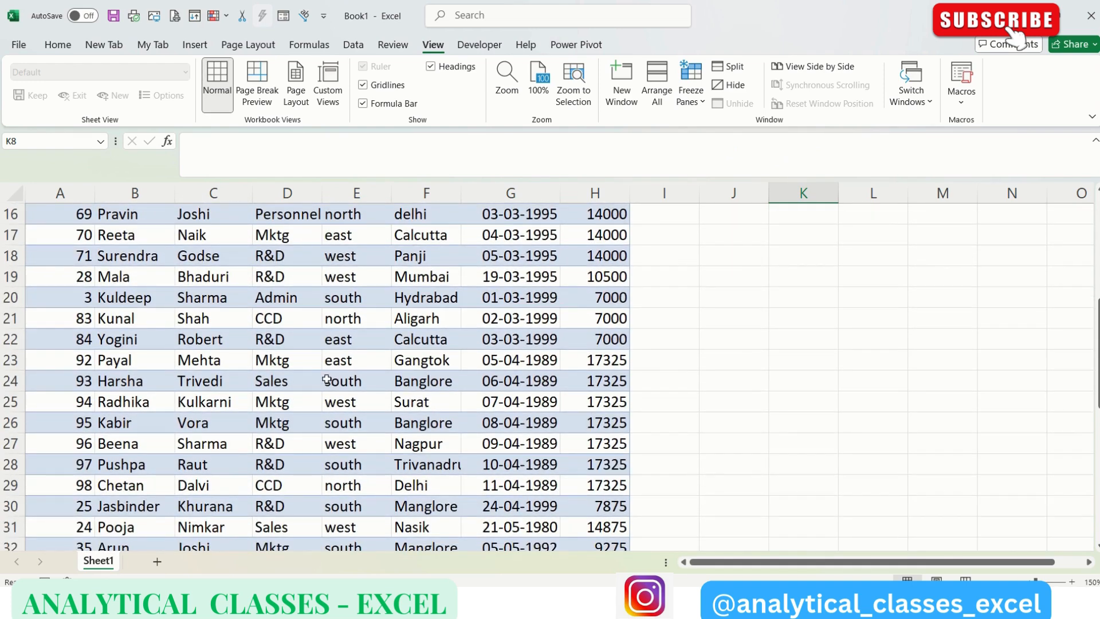
mouse_move(522, 393)
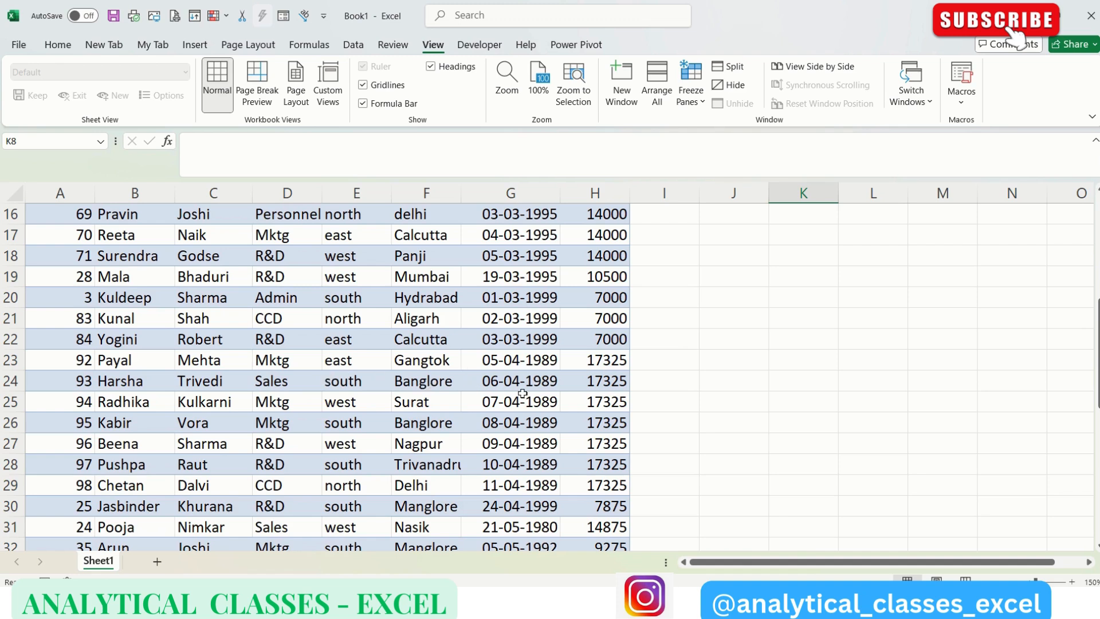
mouse_move(581, 391)
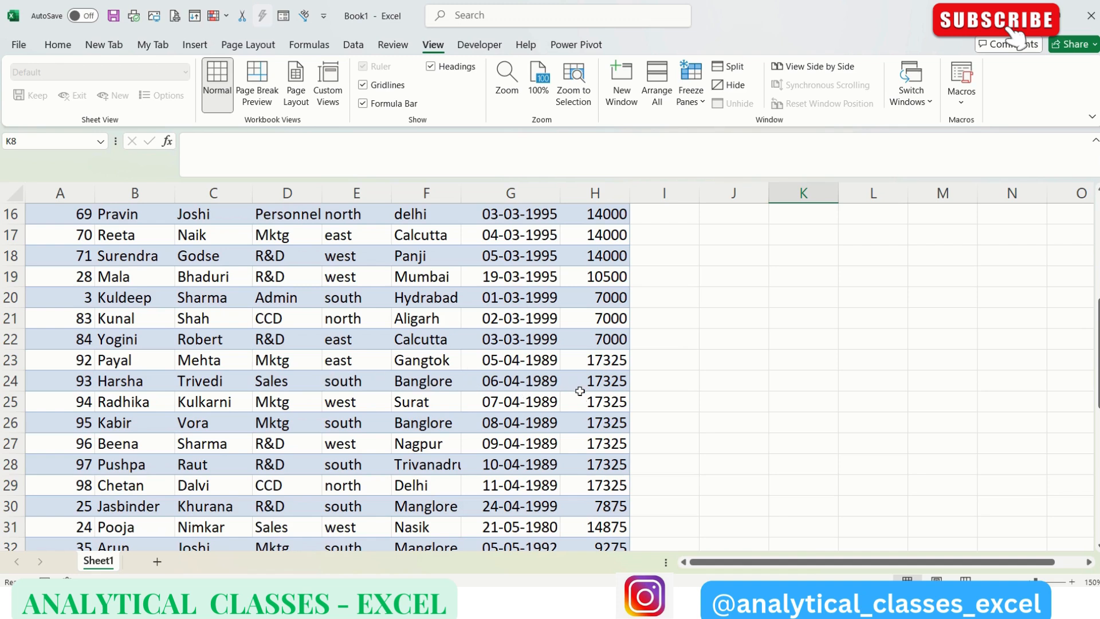
mouse_move(207, 495)
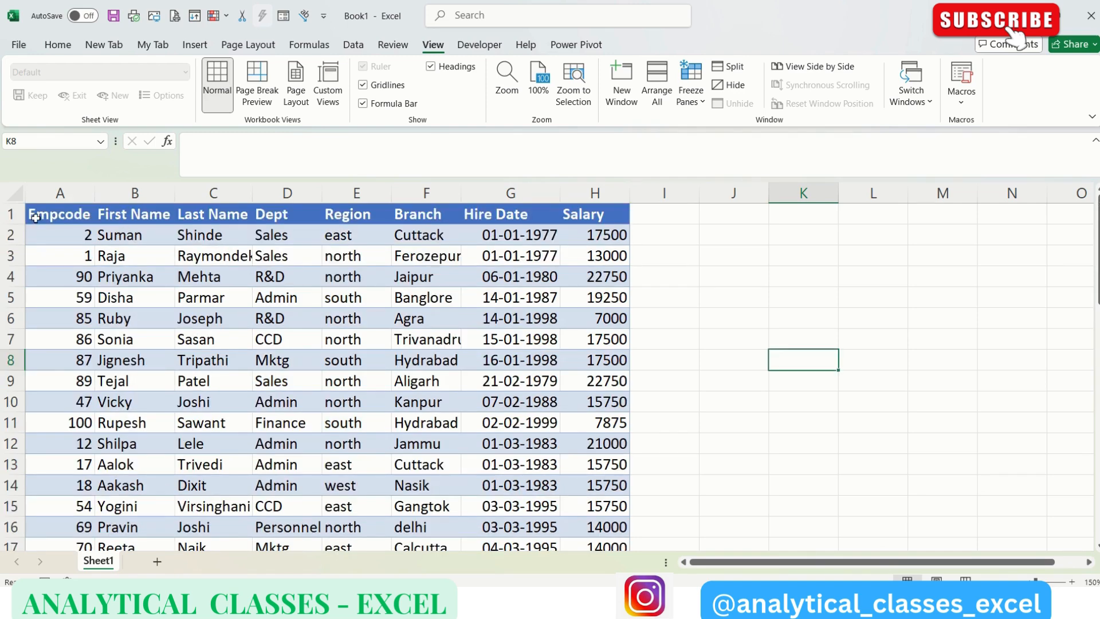
scroll("down", 3)
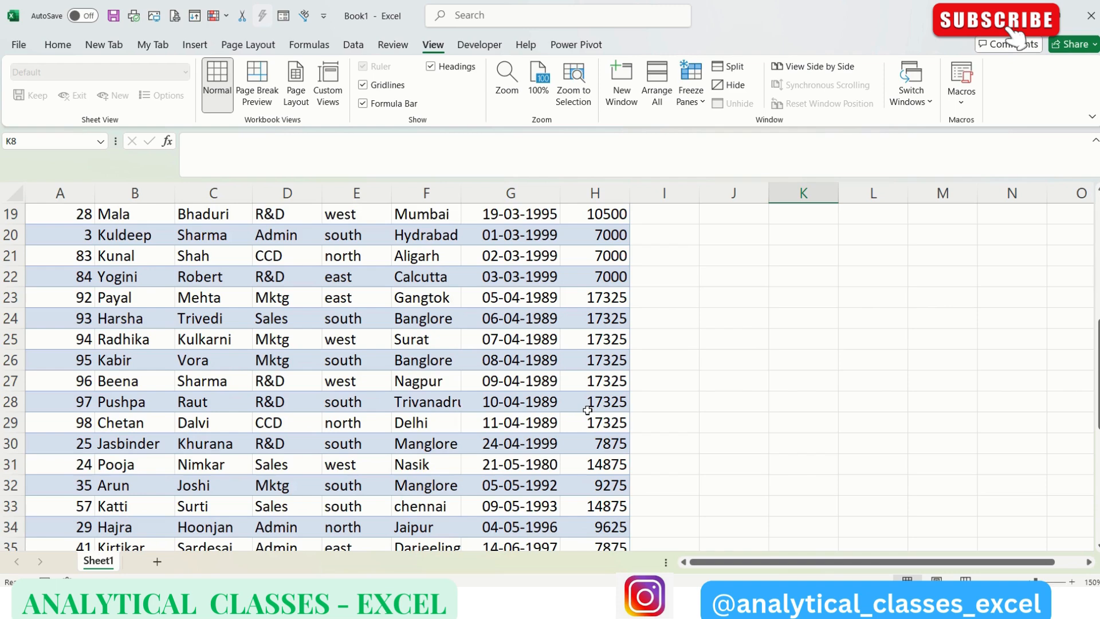
mouse_move(521, 401)
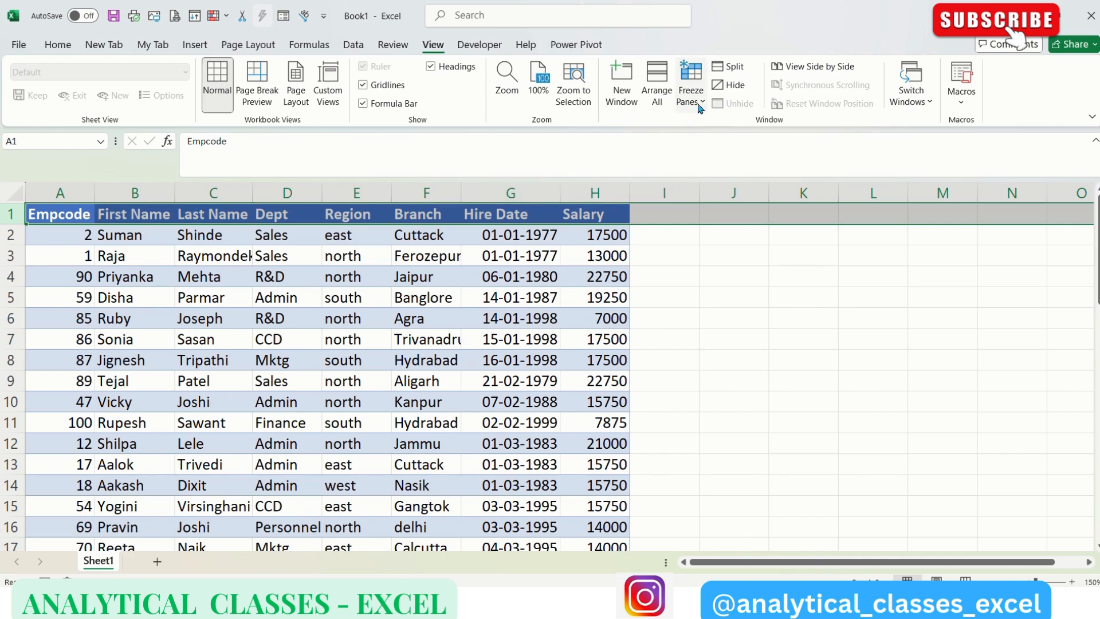
left_click(690, 82)
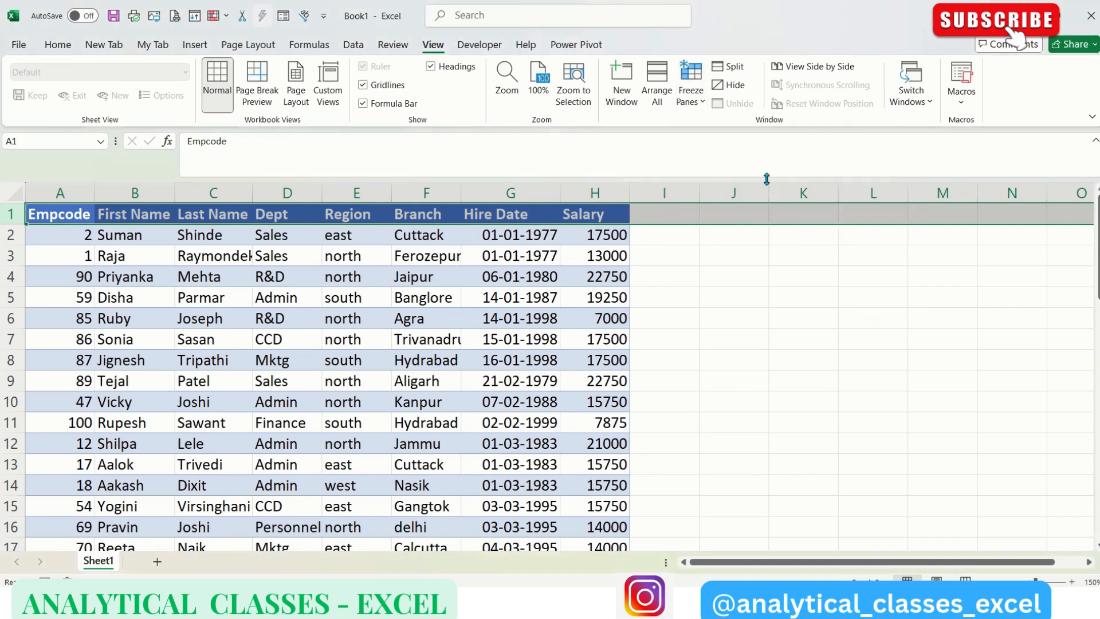
left_click(733, 339)
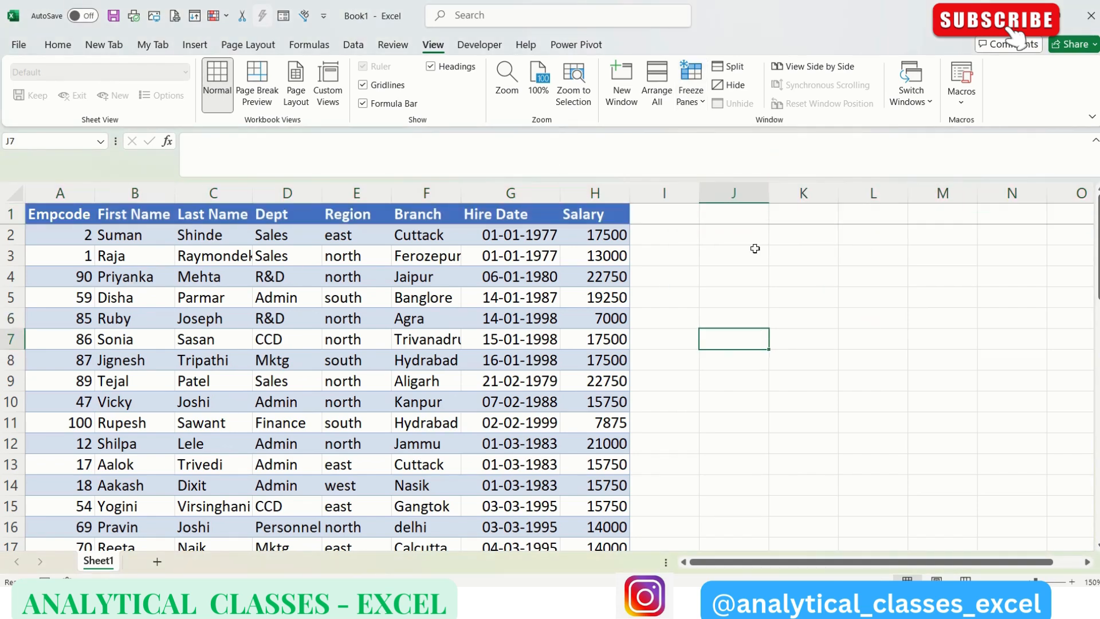
mouse_move(572, 403)
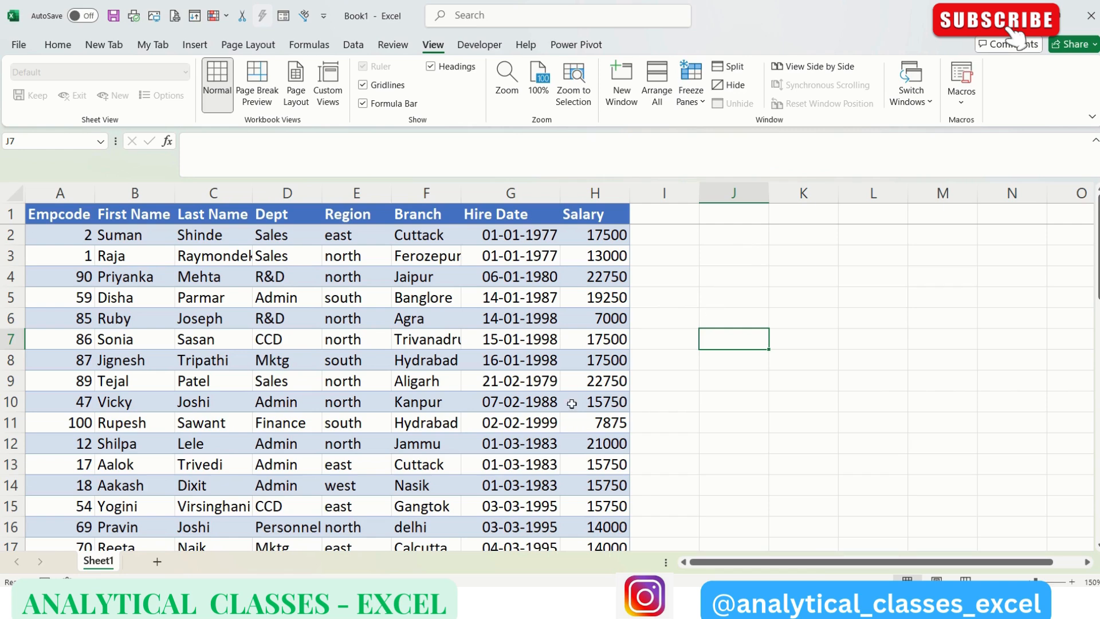
scroll("down", 3)
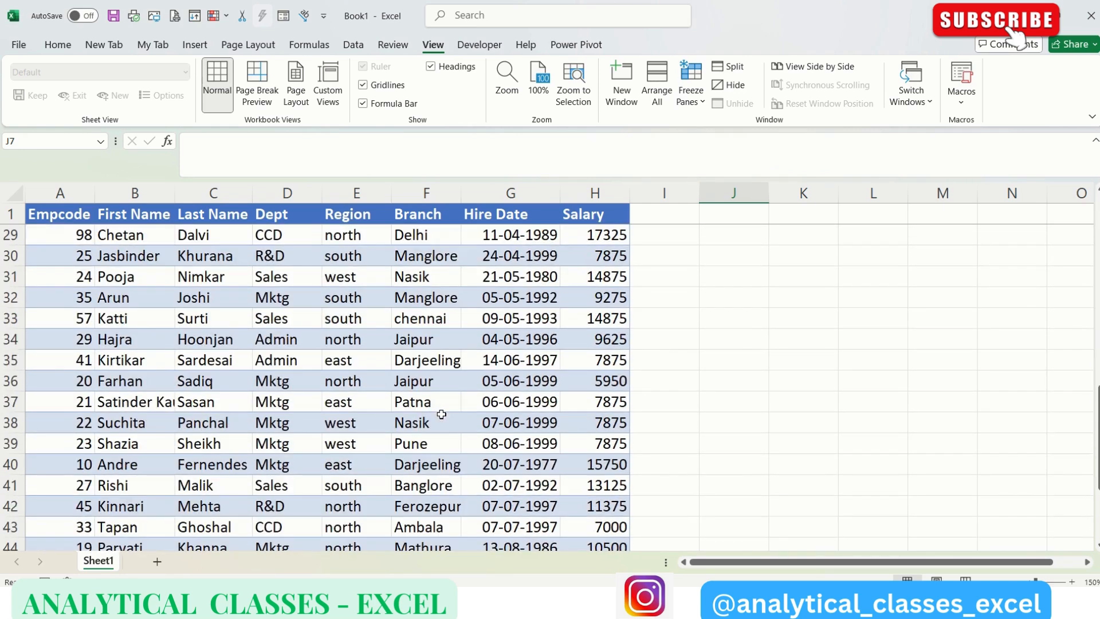
scroll("up", 3)
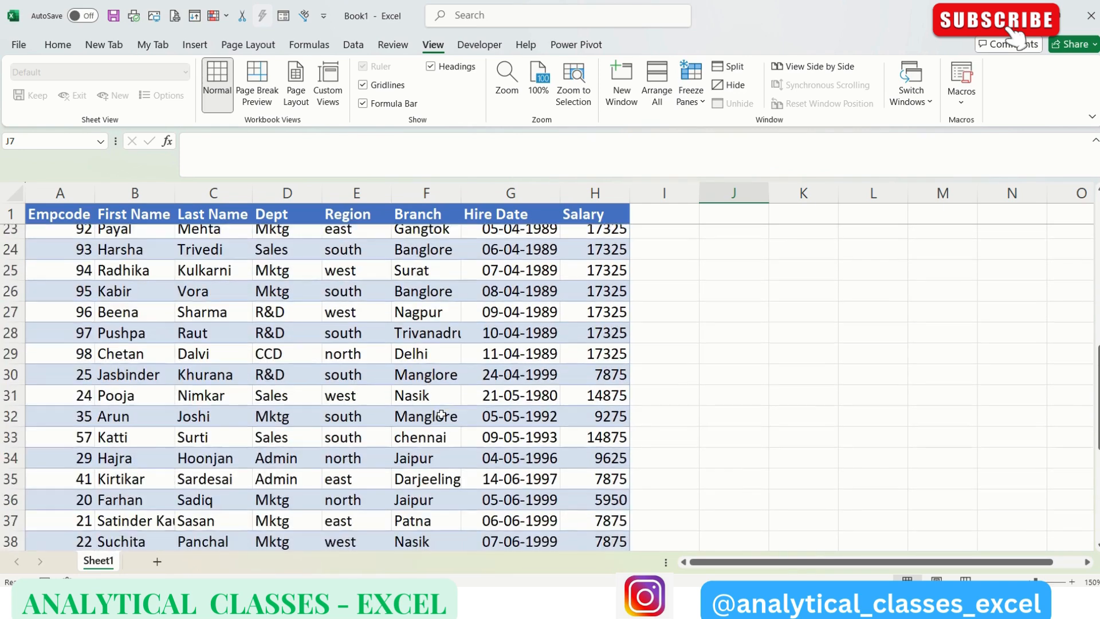
scroll("down", 3)
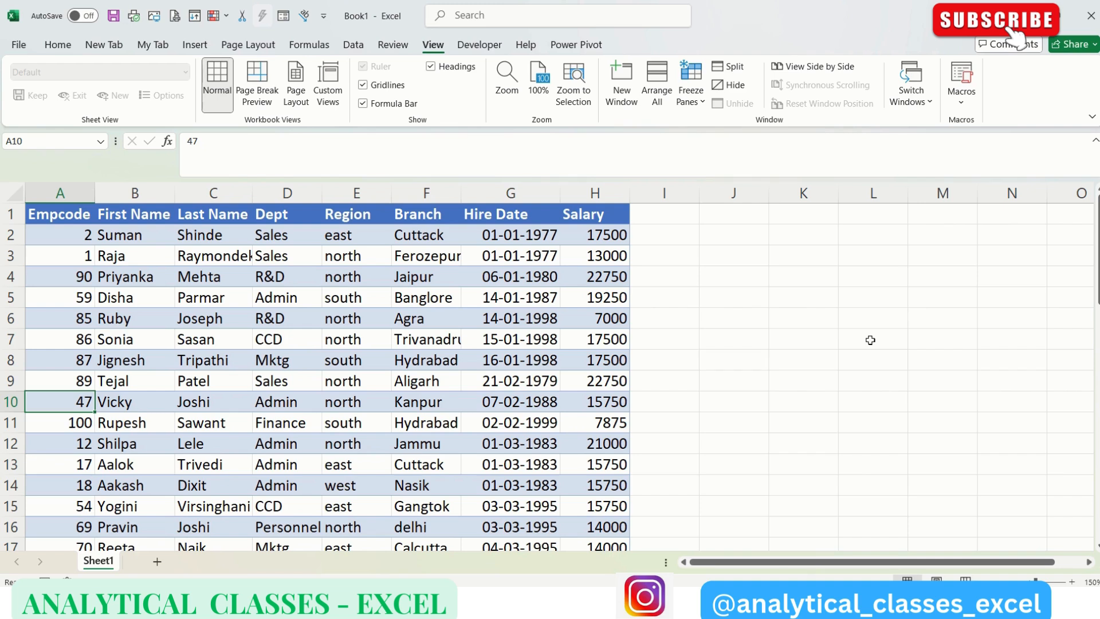
- Freeze the Empcode column A, check it stays while scrolling right, then scroll back left
left_click(286, 402)
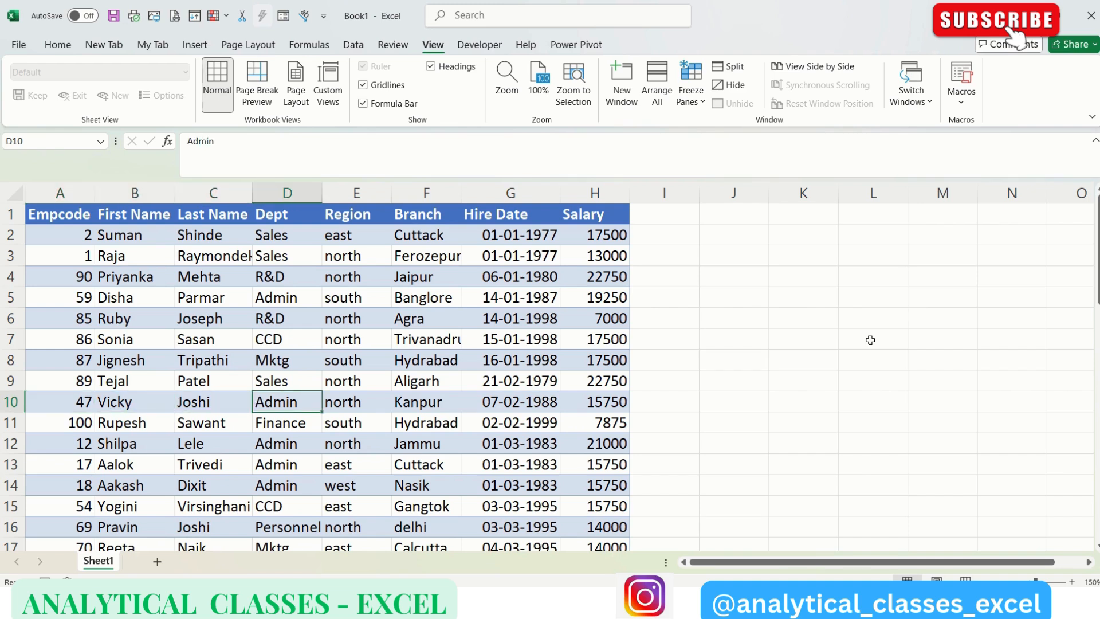
left_click(594, 401)
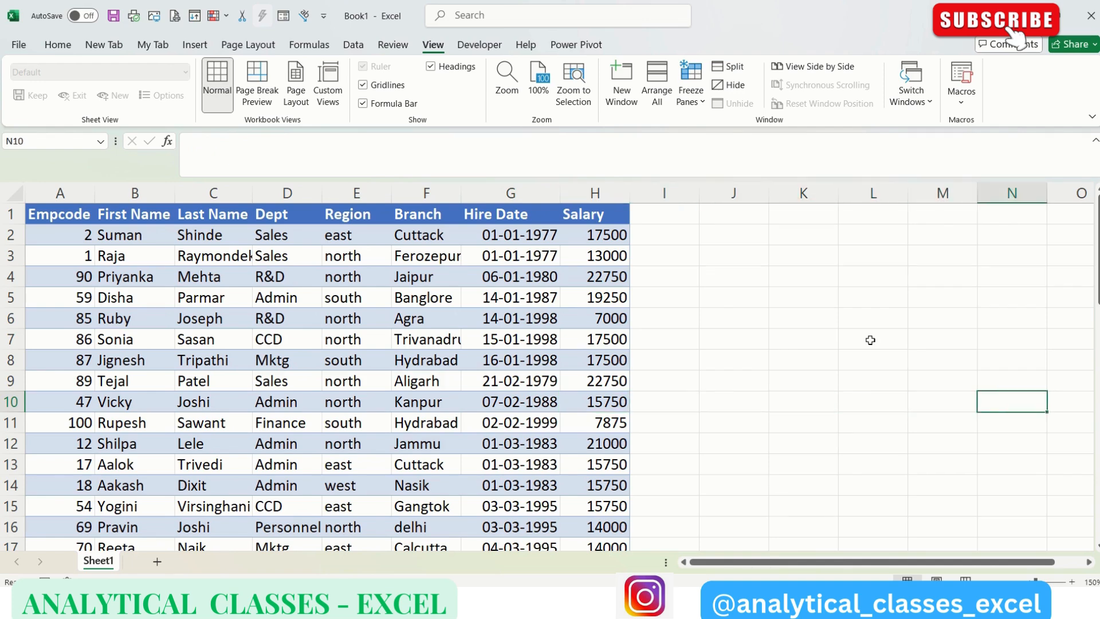
scroll("right", 3)
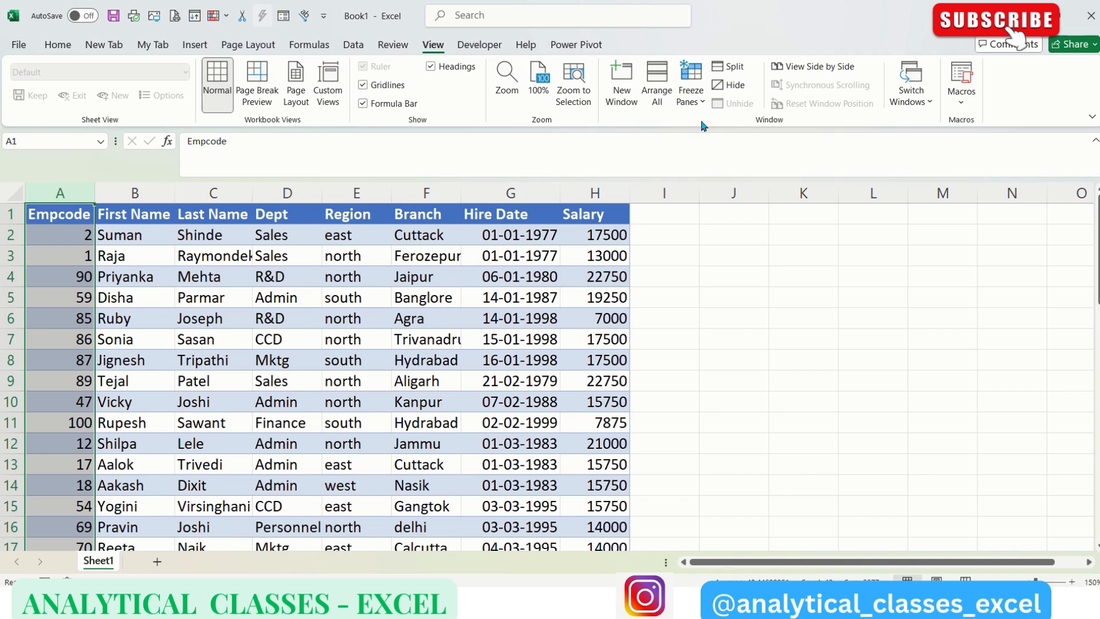
left_click(689, 83)
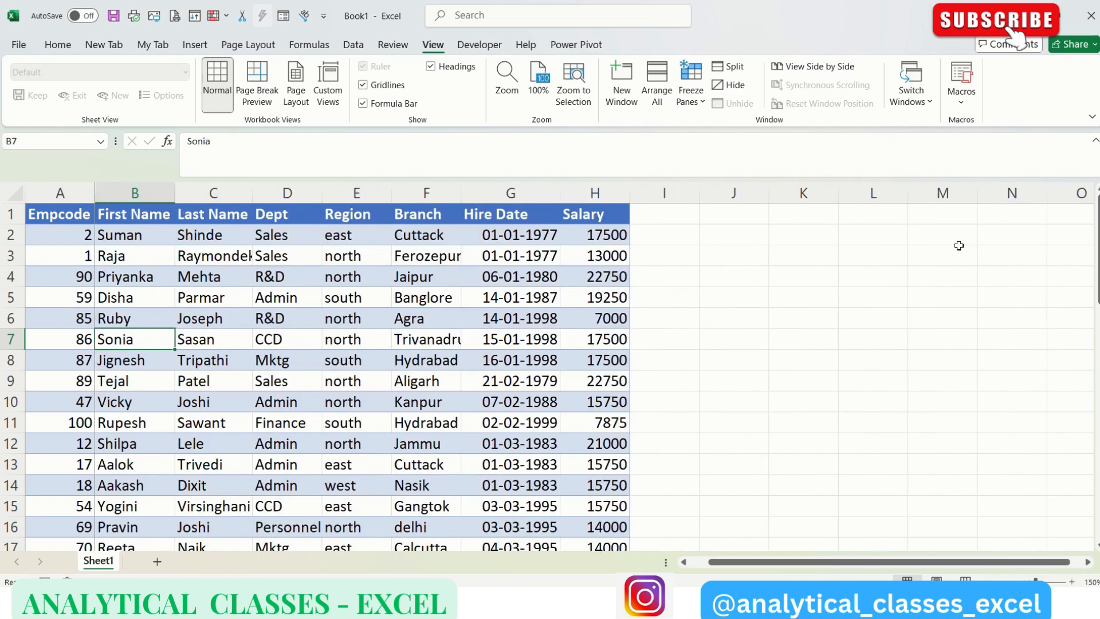
left_click(426, 338)
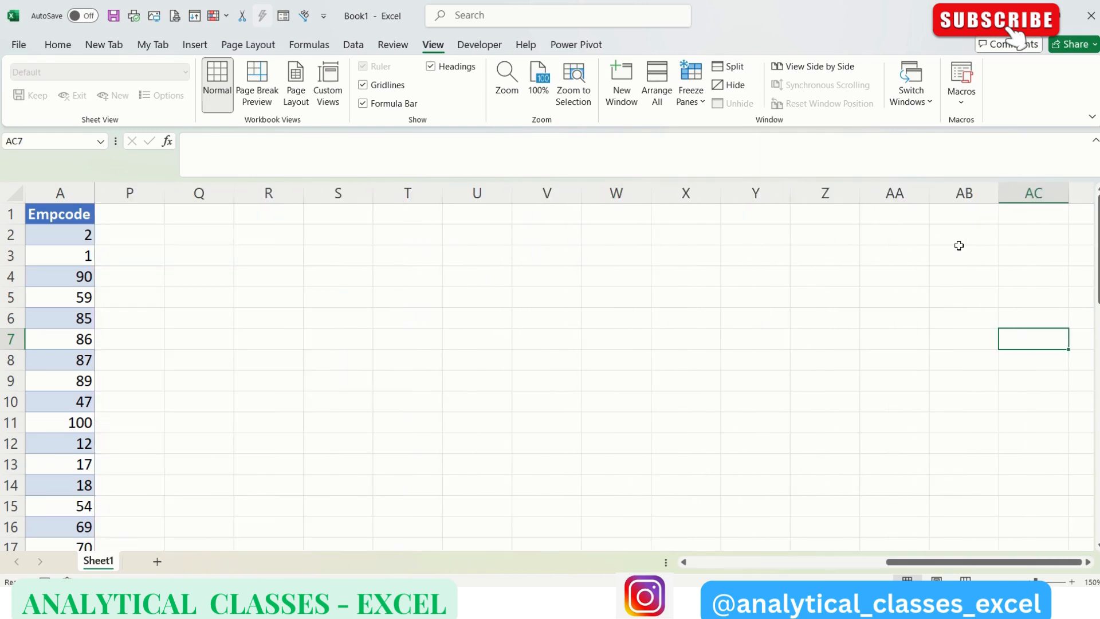
scroll("left", 3)
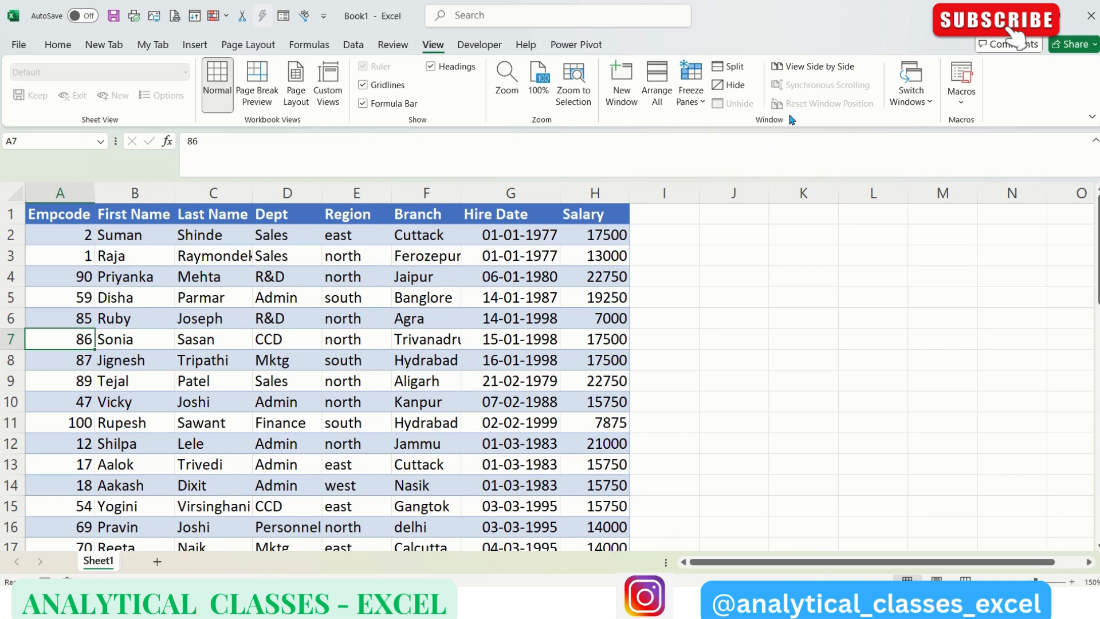
- Review the Freeze Panes options, then select columns A–C: Empcode, First Name and Last Name
left_click(689, 81)
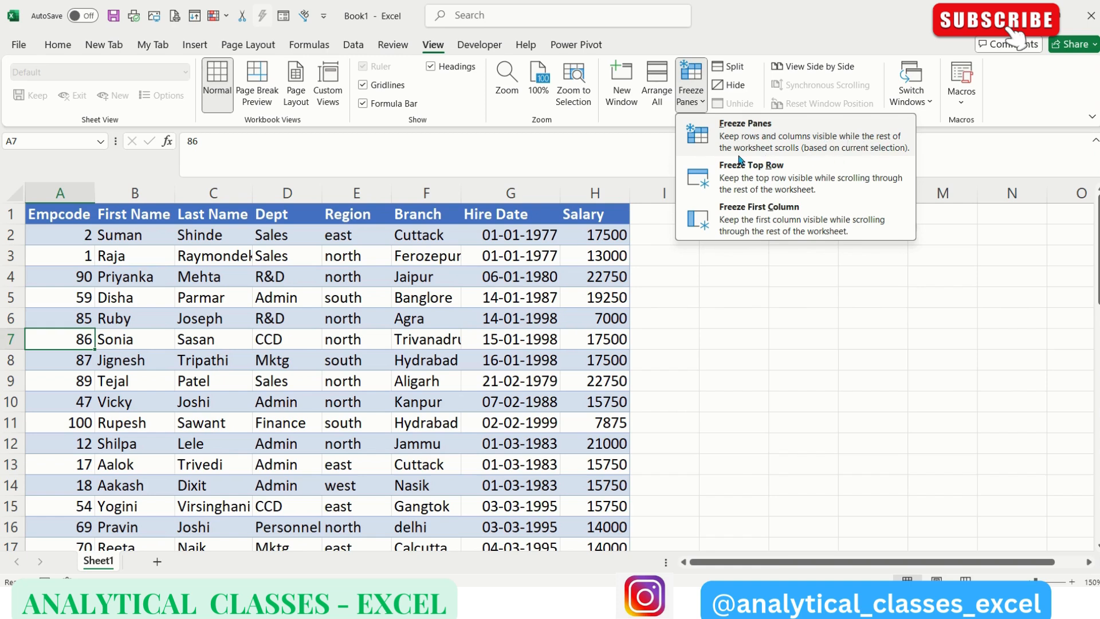
mouse_move(867, 159)
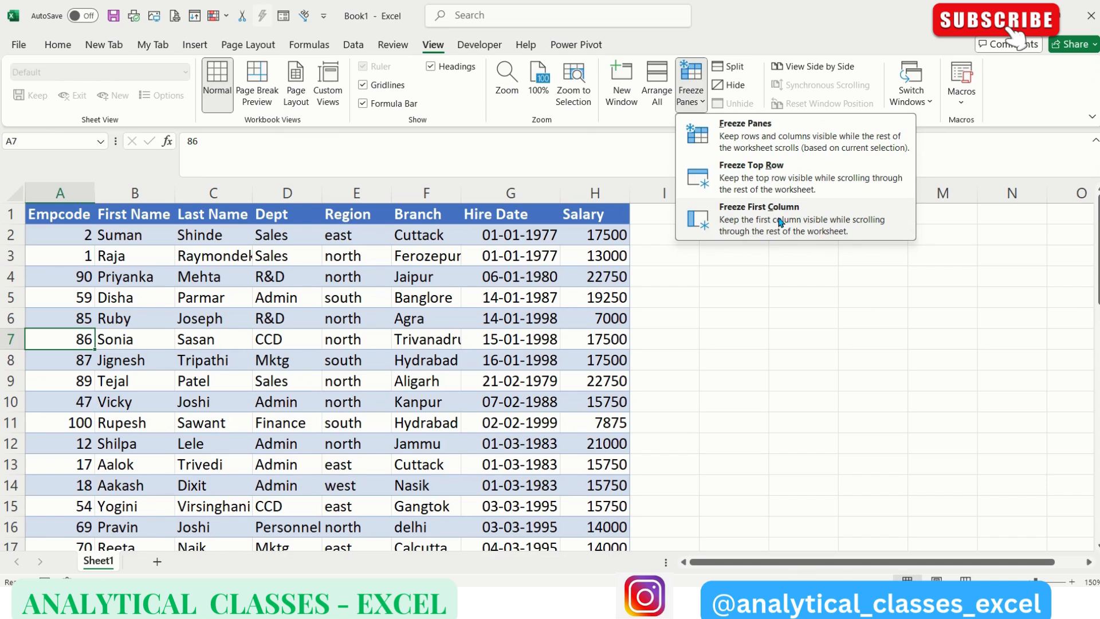
mouse_move(804, 135)
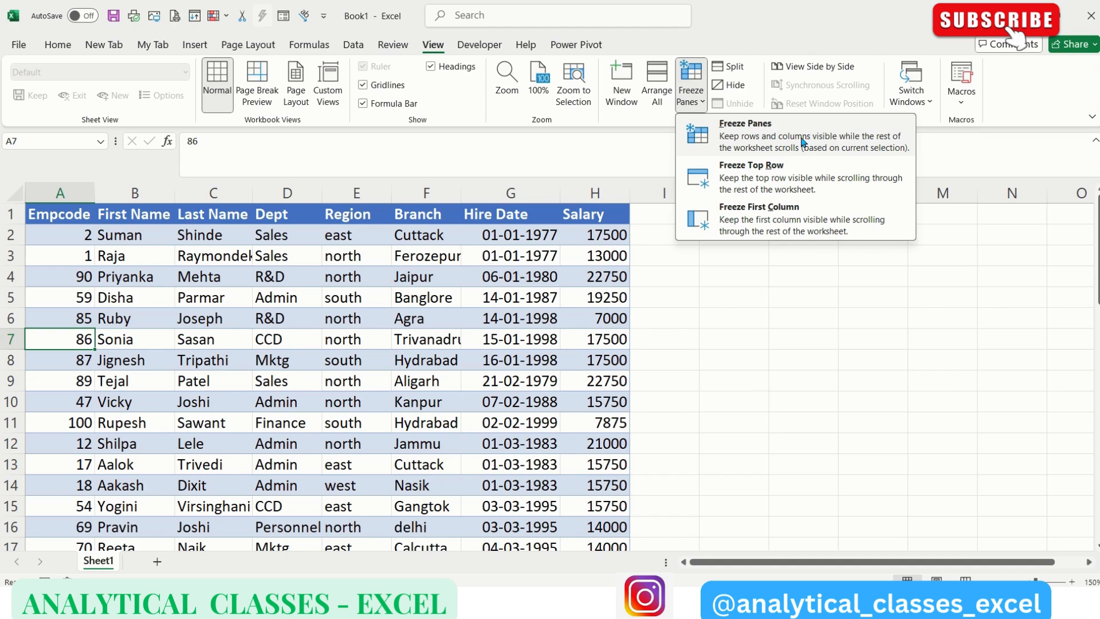
left_click(671, 361)
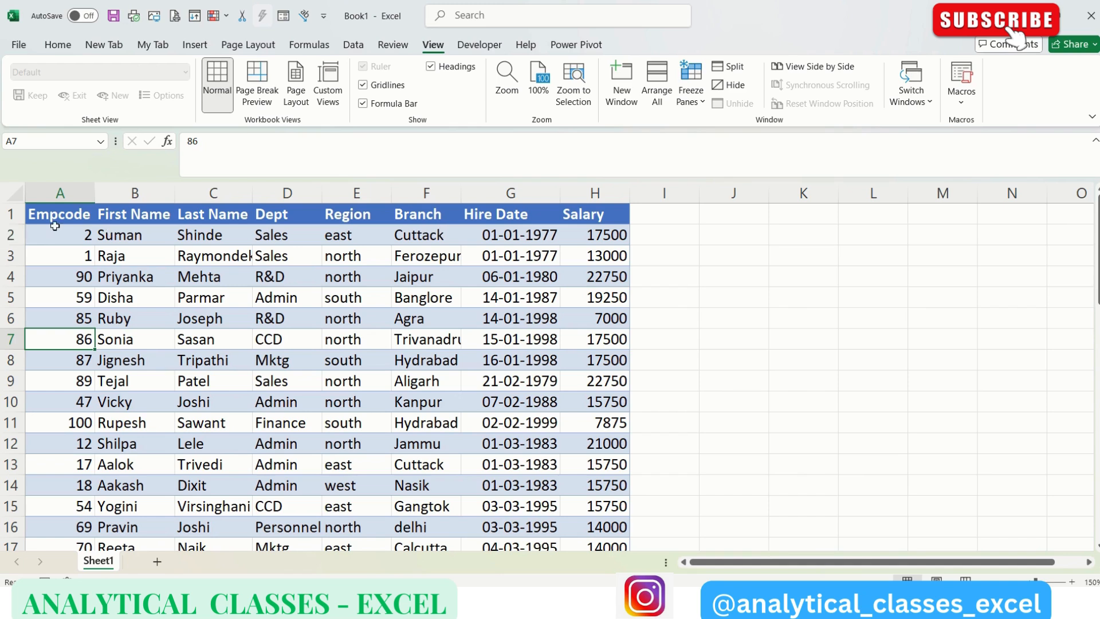
mouse_move(205, 244)
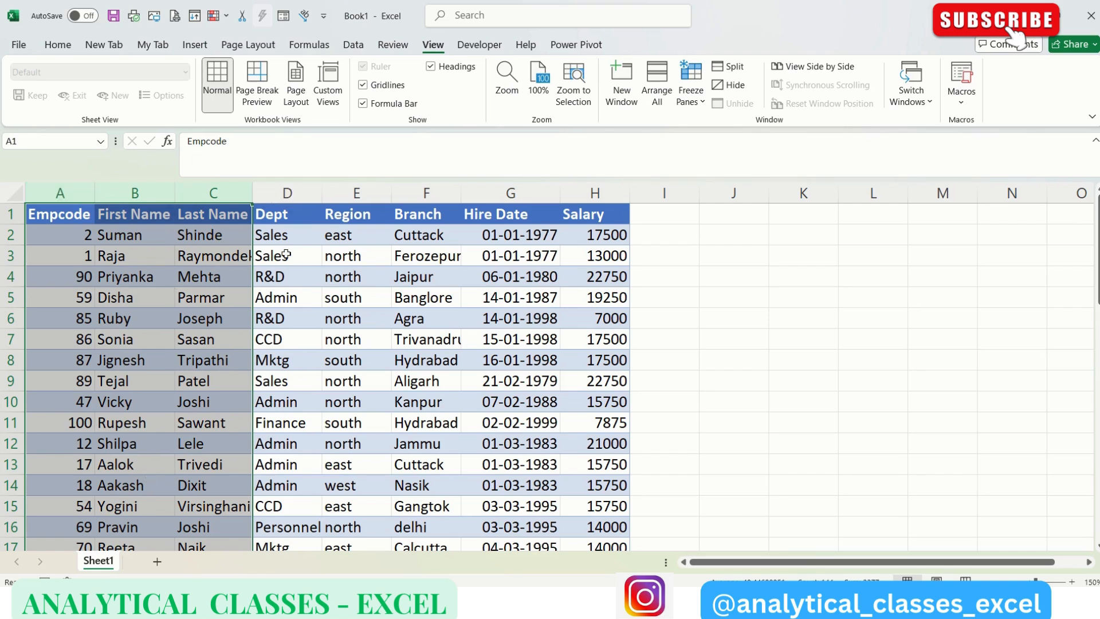
mouse_move(463, 246)
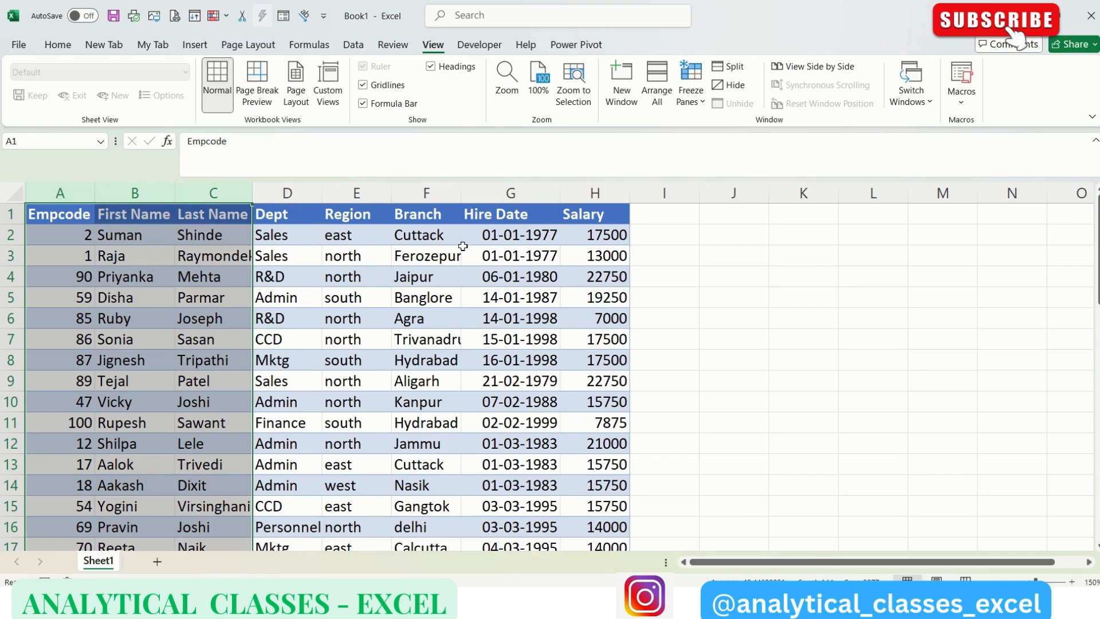
mouse_move(632, 312)
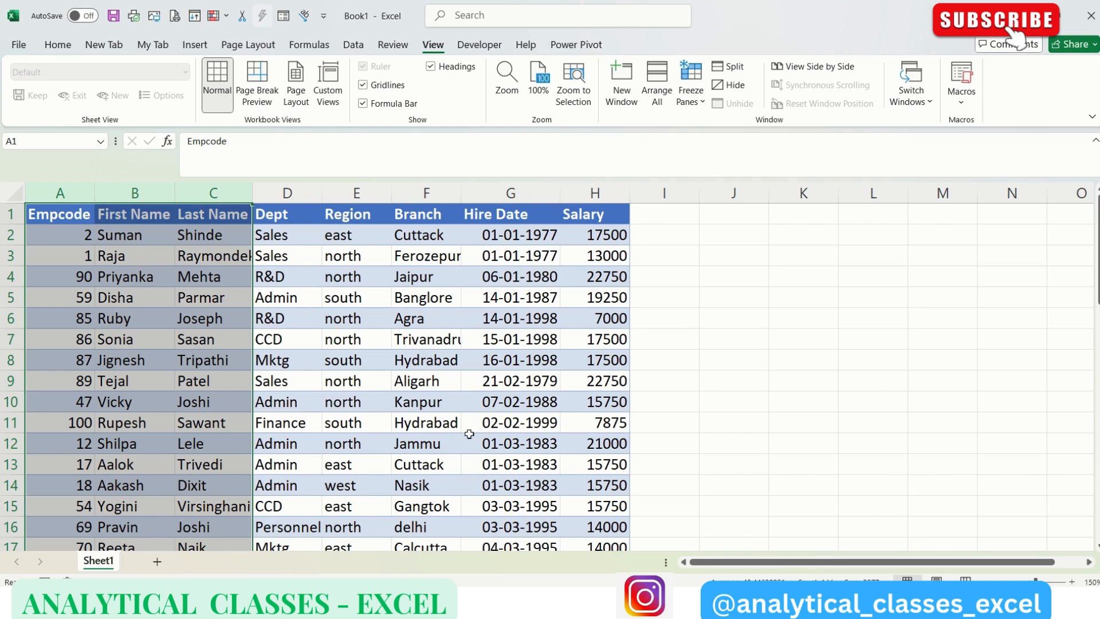
scroll("down", 3)
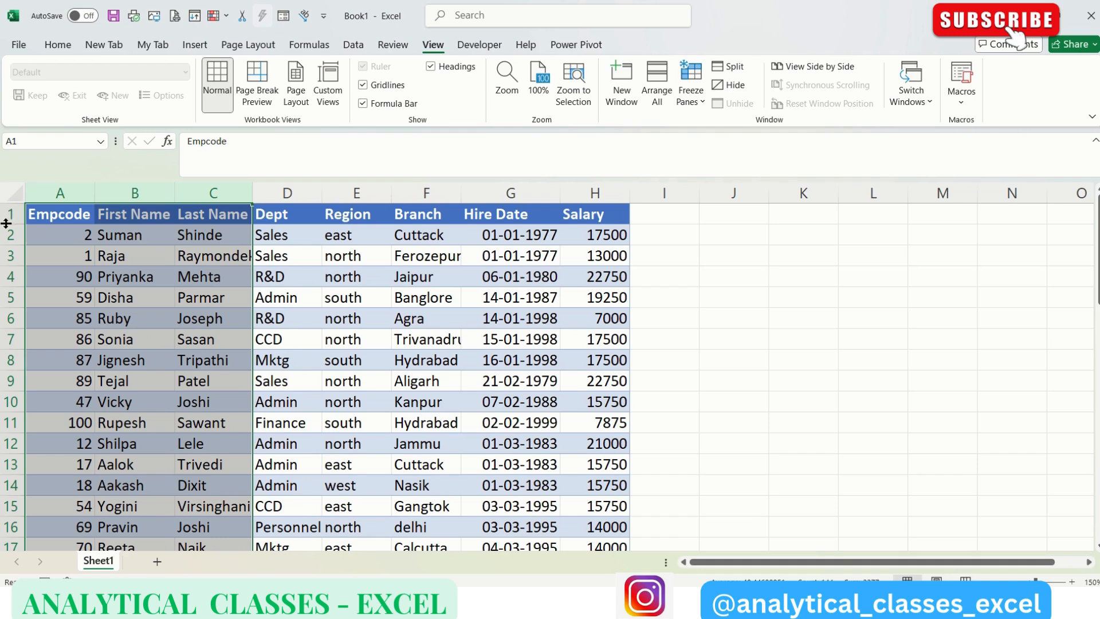
- Fill row 1 and columns A–C yellow, and freeze panes at cell D2
left_click(57, 45)
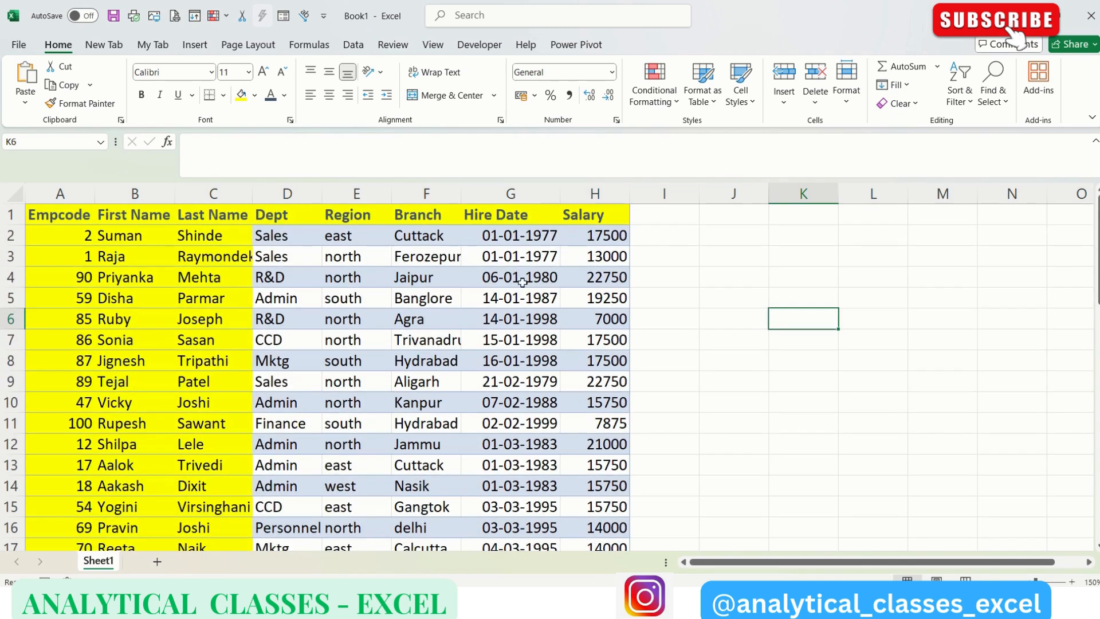
mouse_move(251, 206)
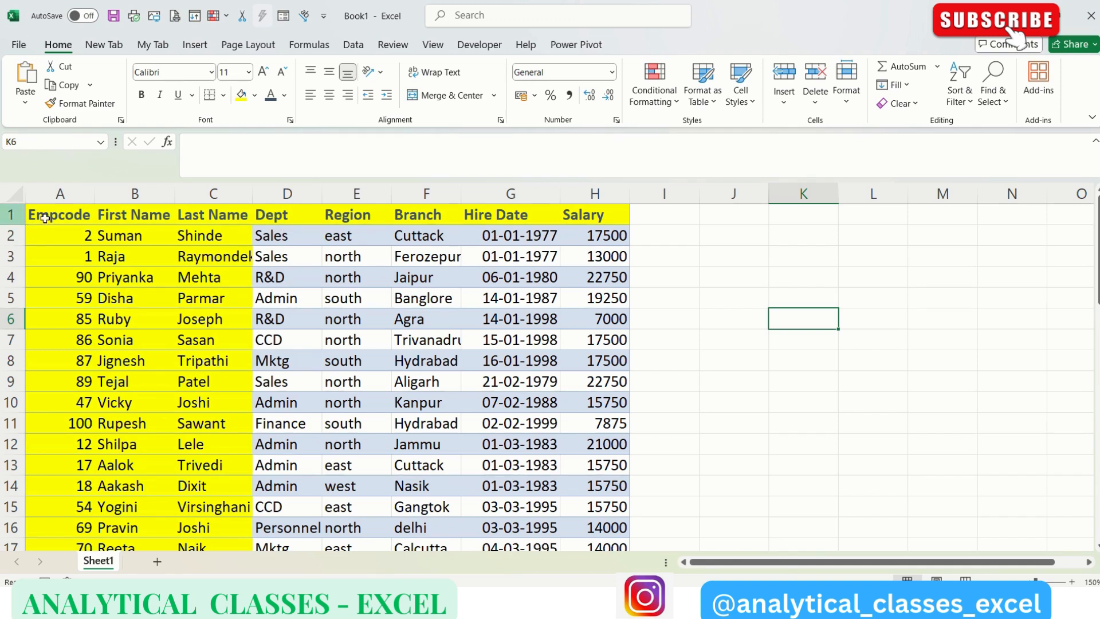
left_click(287, 234)
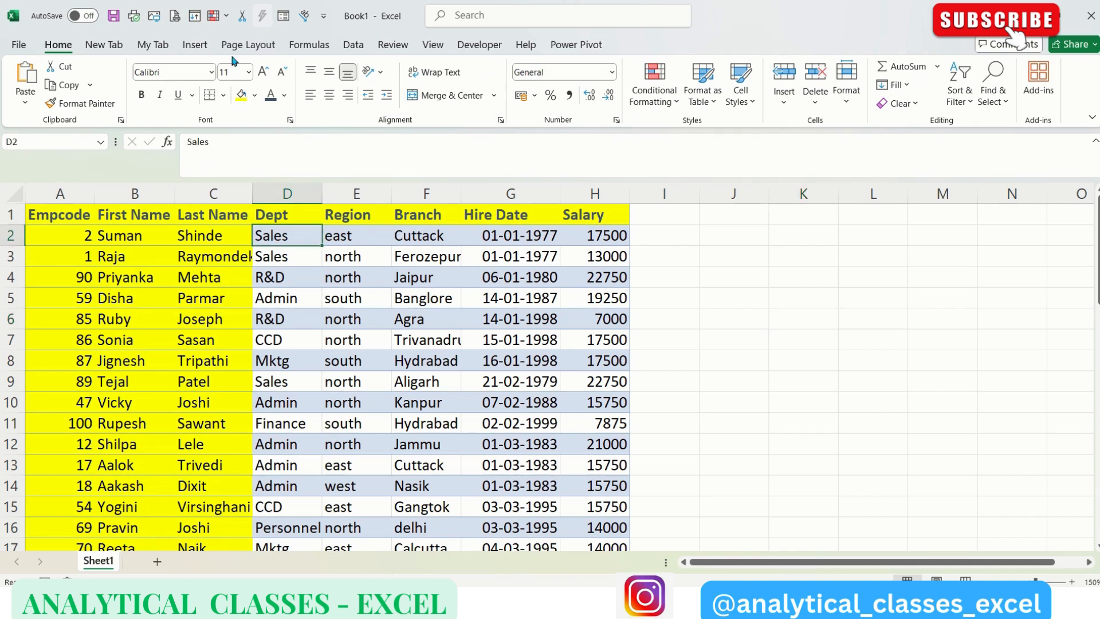
left_click(432, 44)
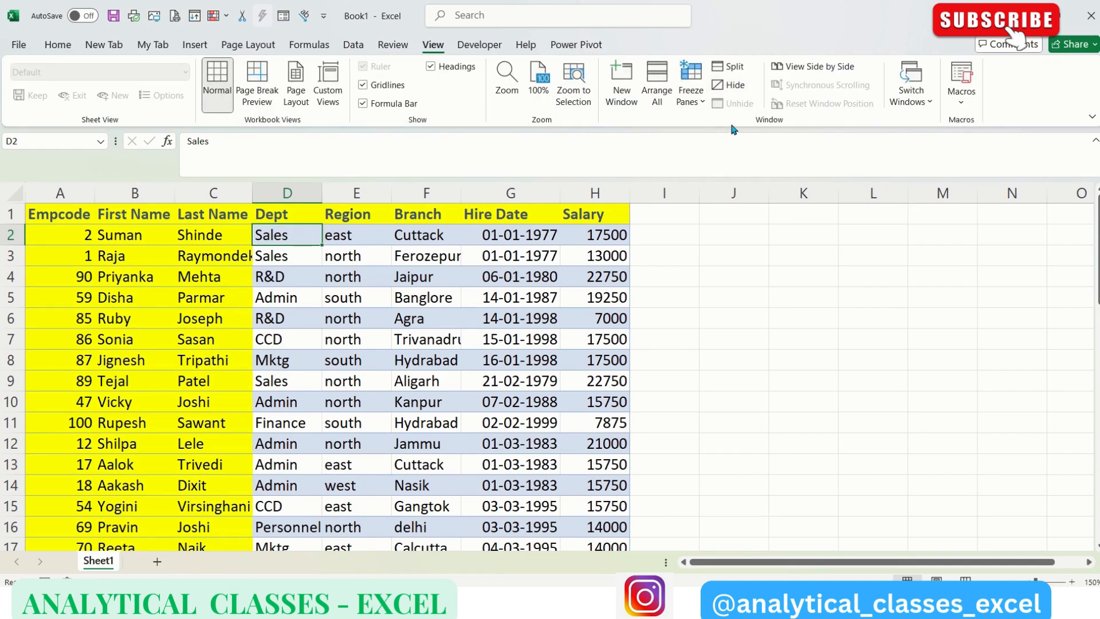
left_click(690, 83)
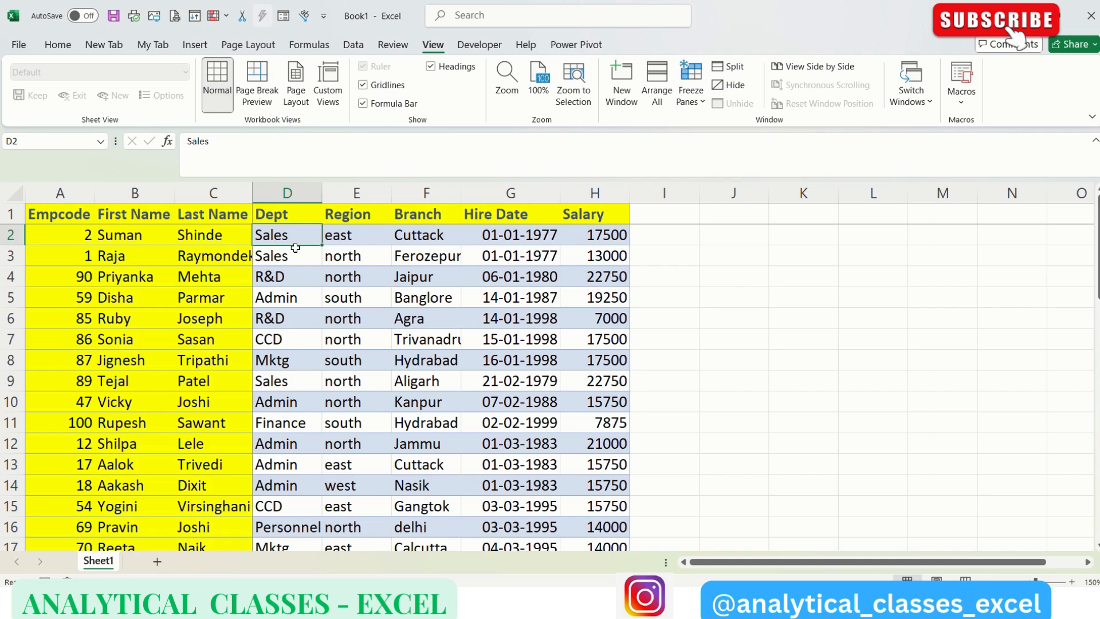
mouse_move(362, 323)
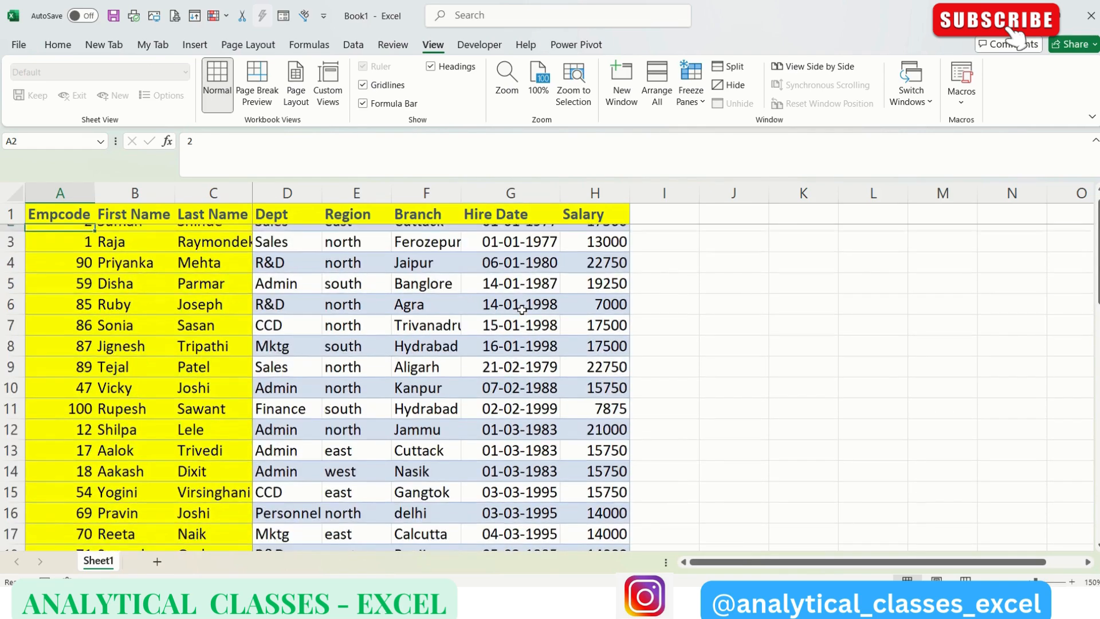
- Fill the top three rows and columns A–C with light green
left_click(57, 44)
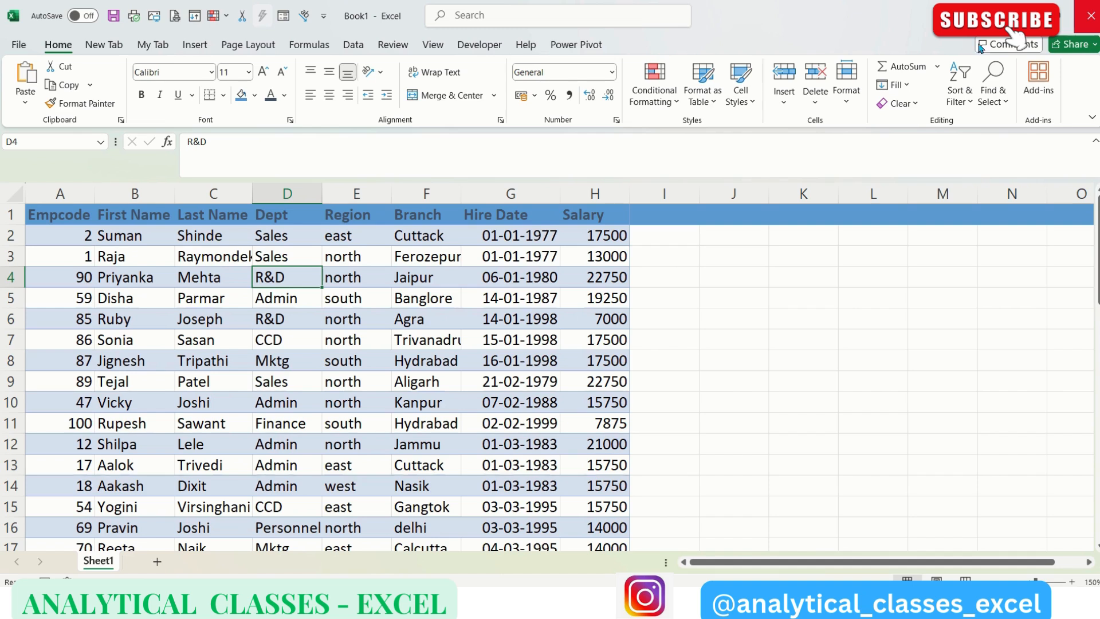
left_click(257, 95)
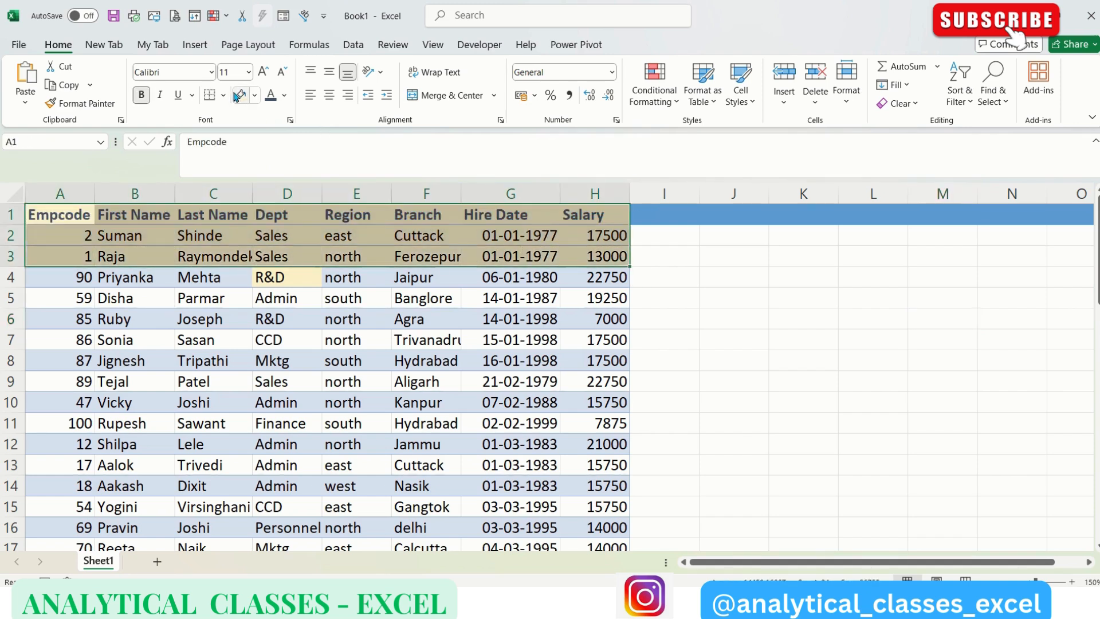
left_click(254, 95)
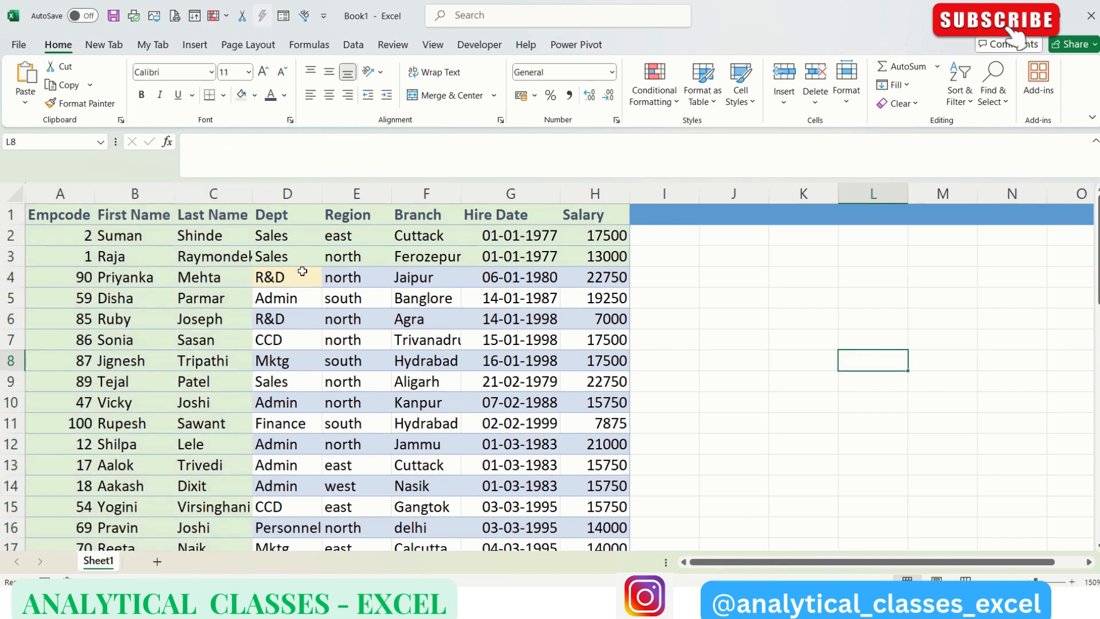
- Freeze panes at D4 and scroll sideways to confirm columns A–C stay fixed
left_click(286, 277)
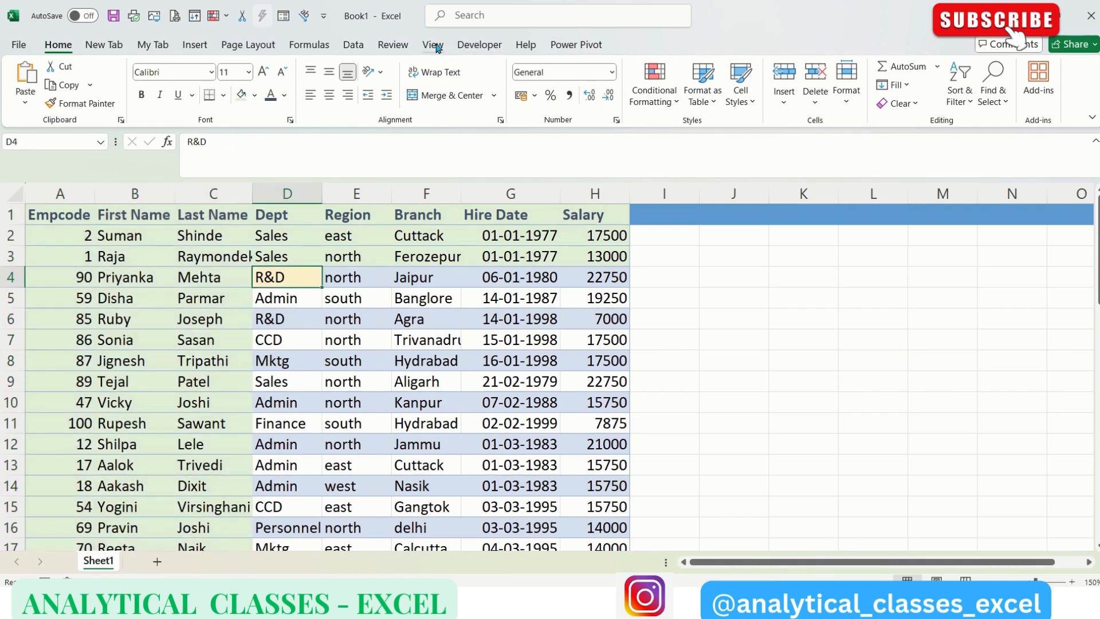
left_click(432, 44)
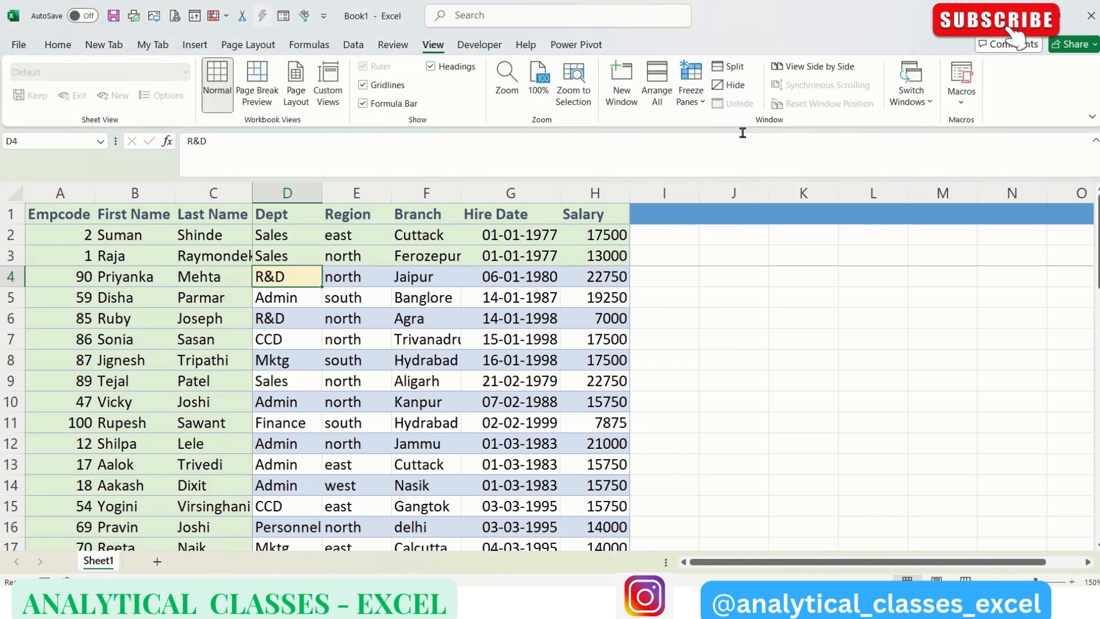
left_click(1012, 297)
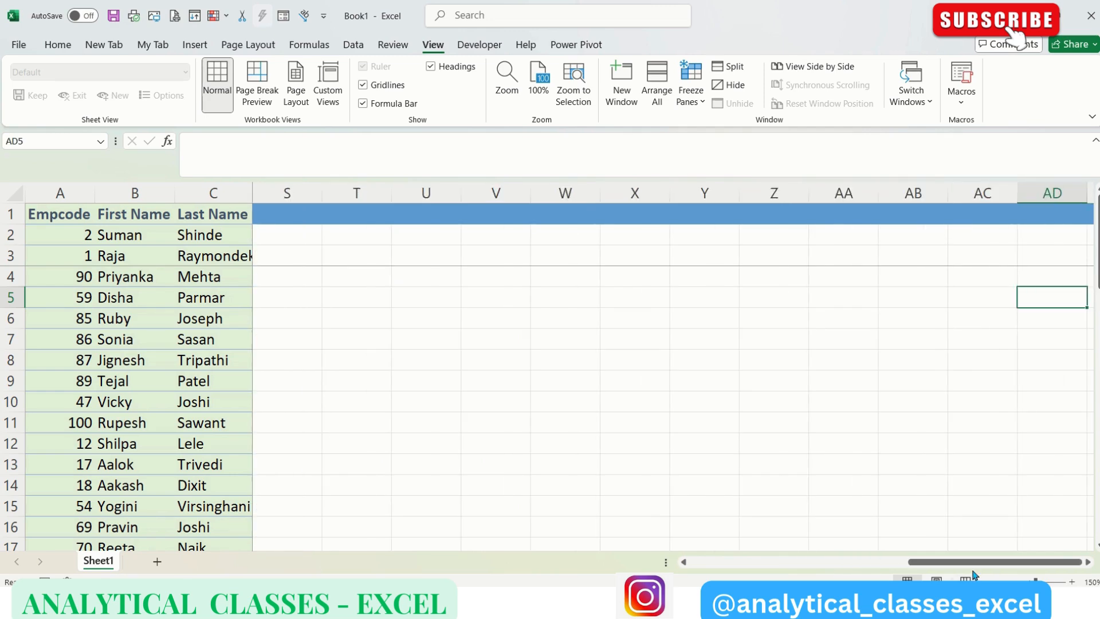
scroll("left", 3)
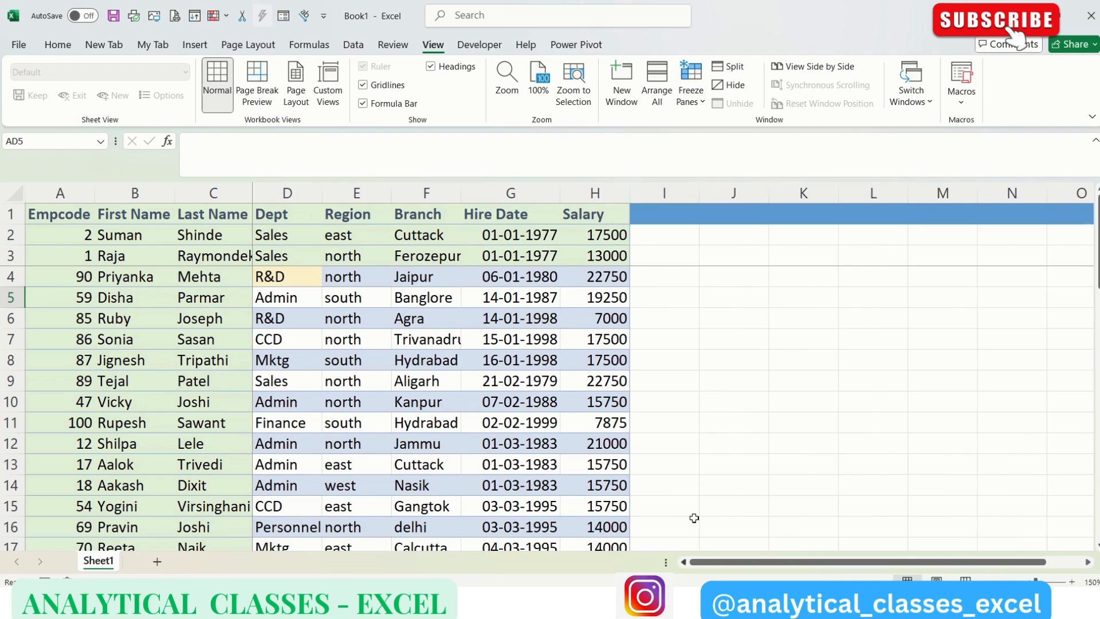